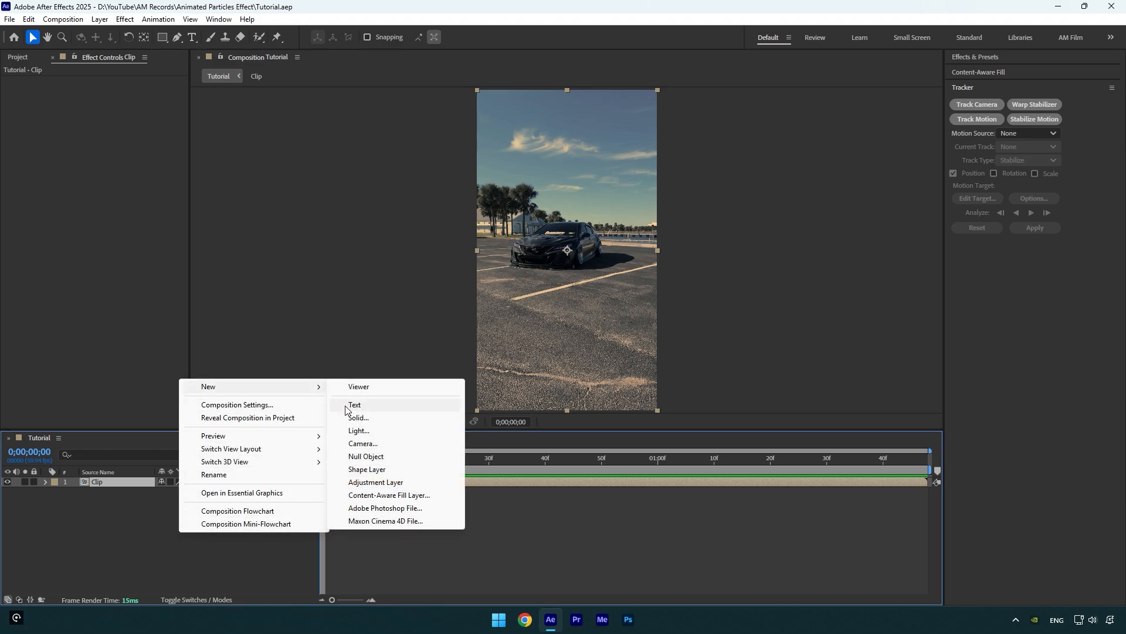
# Create a Particles solid with CC Ball Action: grid spacing 0, shading 100, scatter 800.
pyautogui.click(357, 417)
pyautogui.write('Particles')
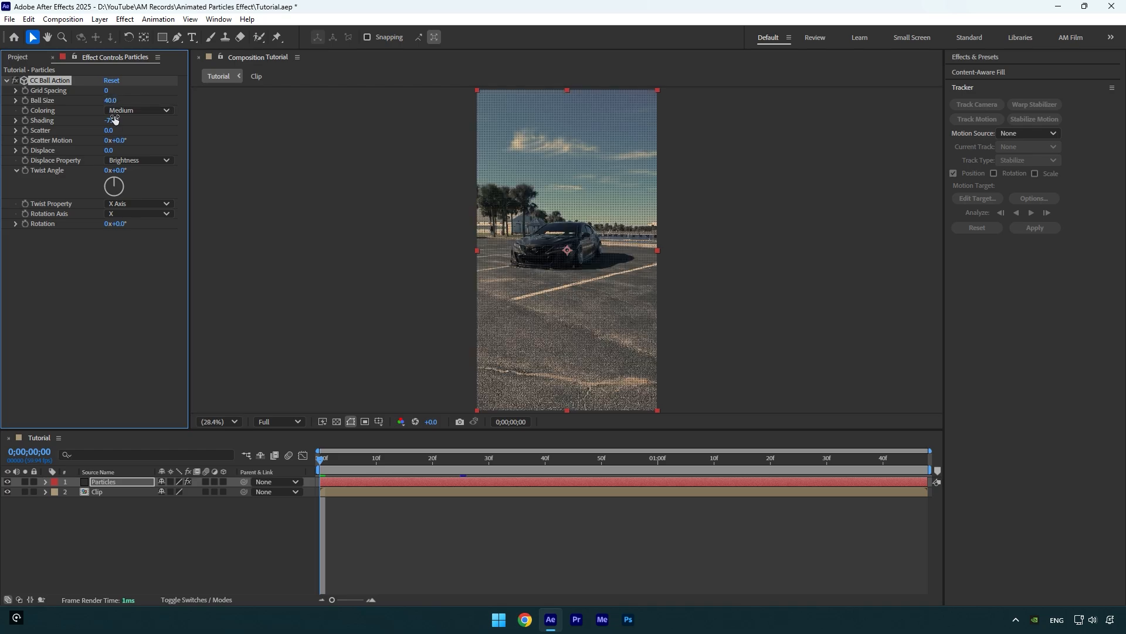
pyautogui.moveTo(111, 119); pyautogui.dragTo(147, 120)
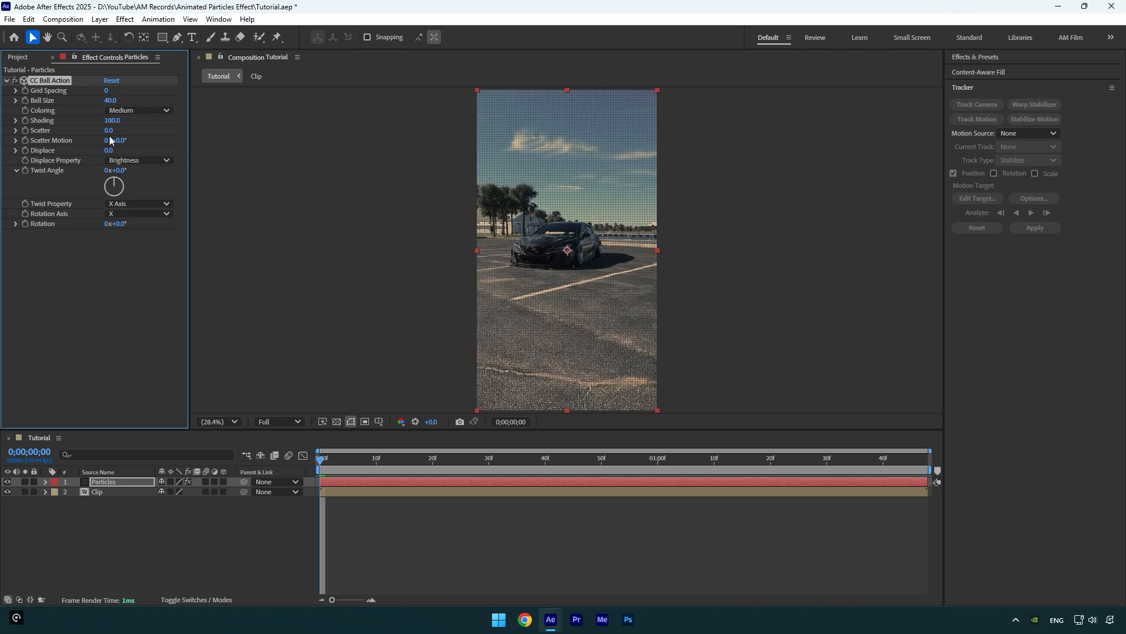
pyautogui.moveTo(111, 131); pyautogui.dragTo(115, 130)
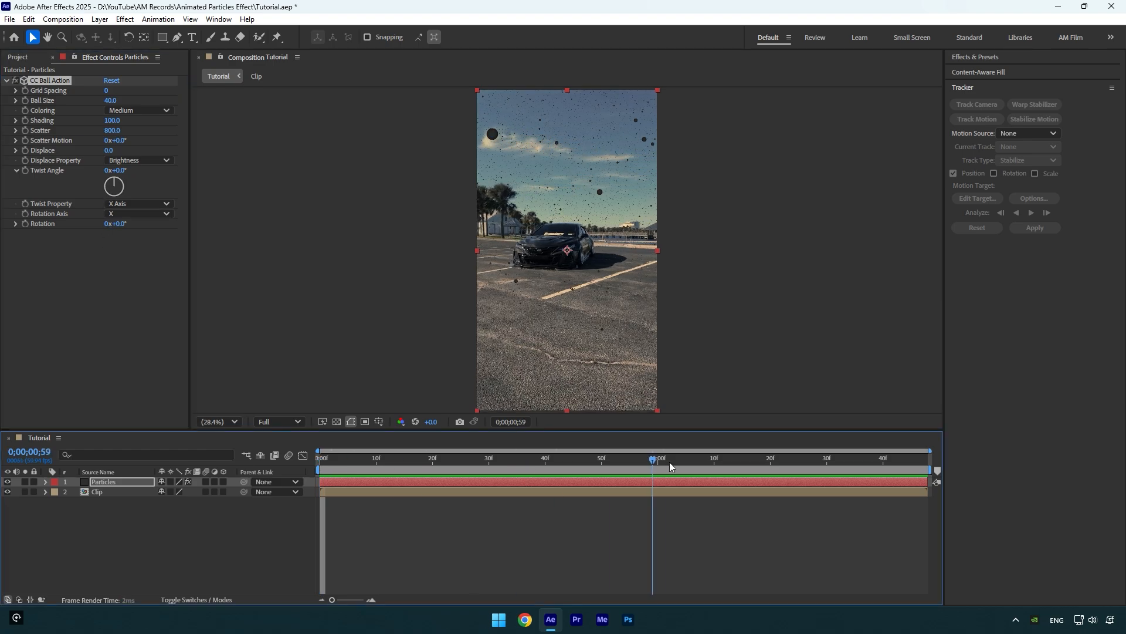
pyautogui.click(562, 458)
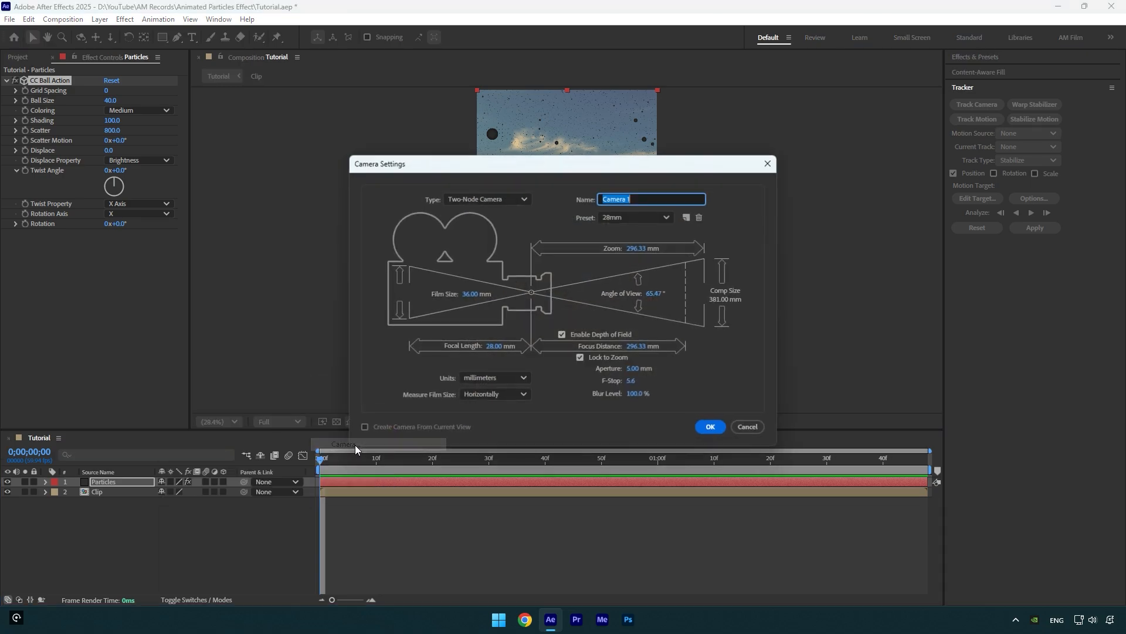
# Create Camera 1 as a Two-Node Camera with the 28mm preset.
pyautogui.click(635, 217)
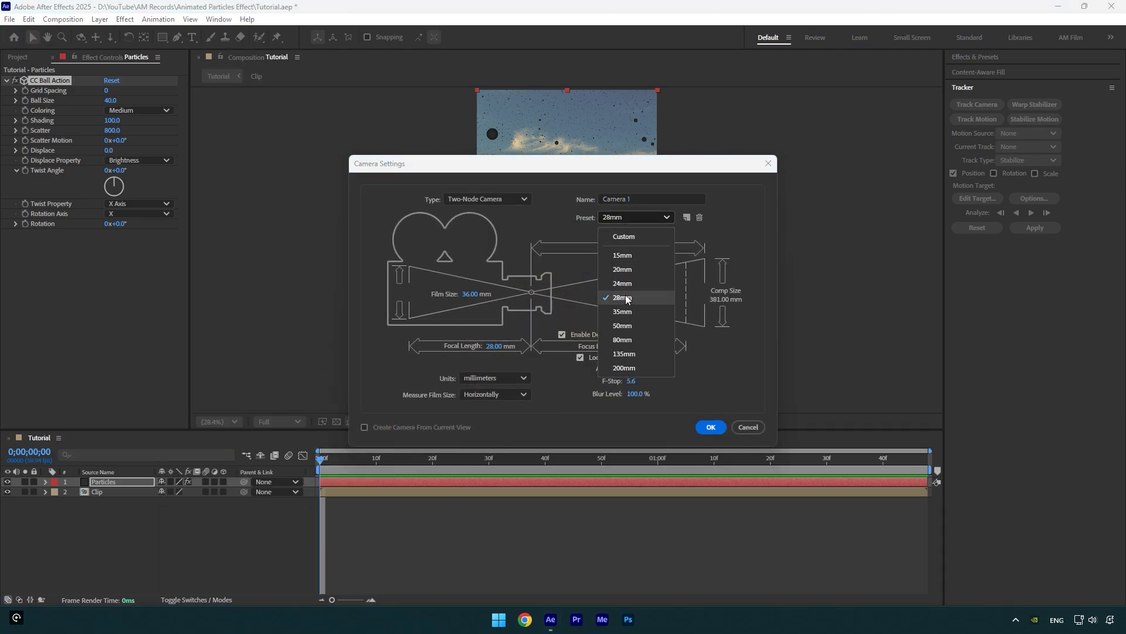
pyautogui.click(710, 427)
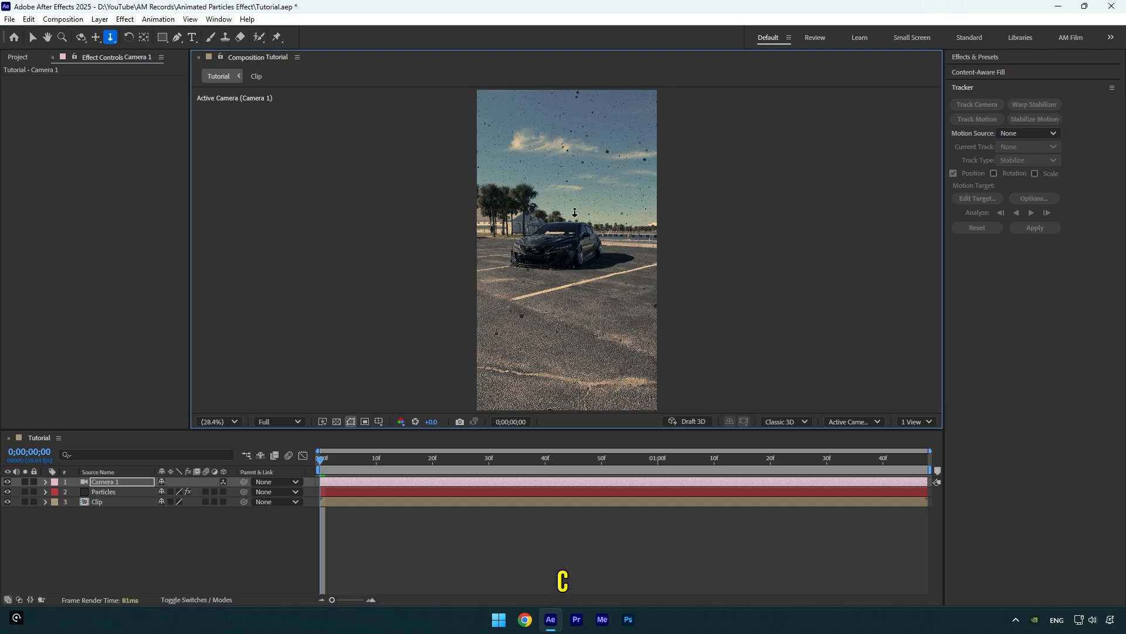
pyautogui.click(81, 36)
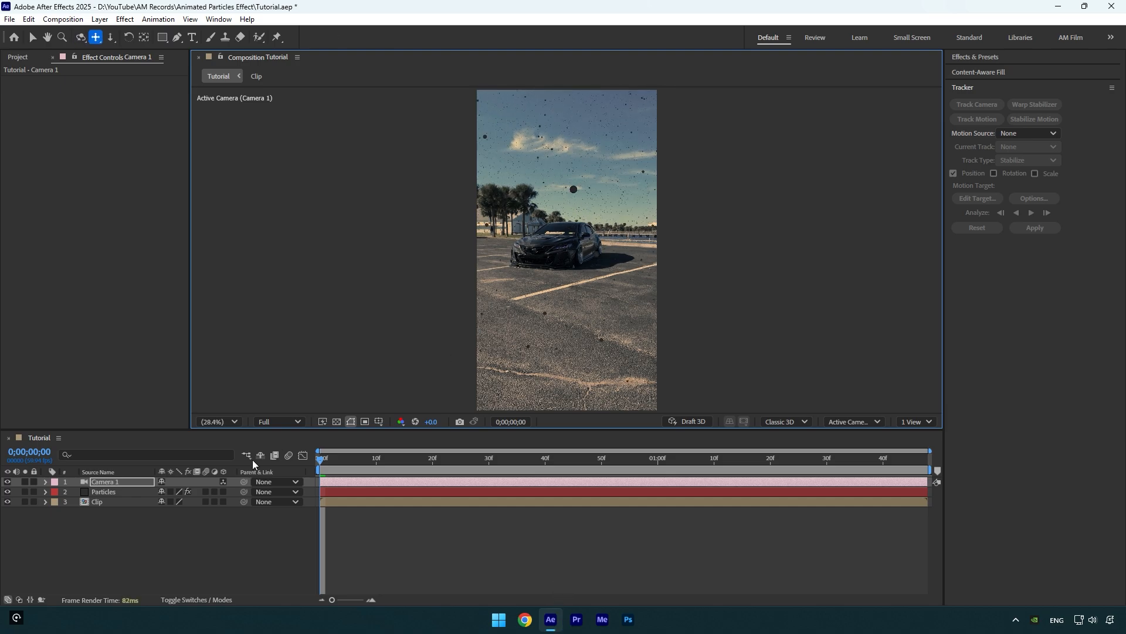
# Keyframe Camera 1's Position and Point of Interest, checking the move at a middle frame.
pyautogui.click(45, 481)
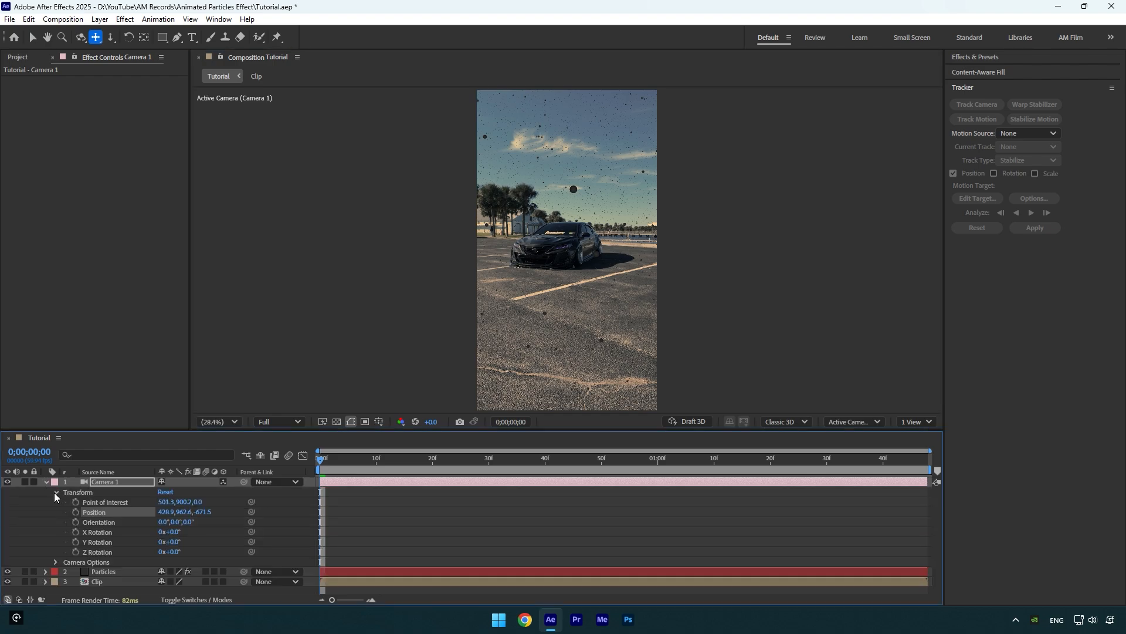
pyautogui.click(74, 512)
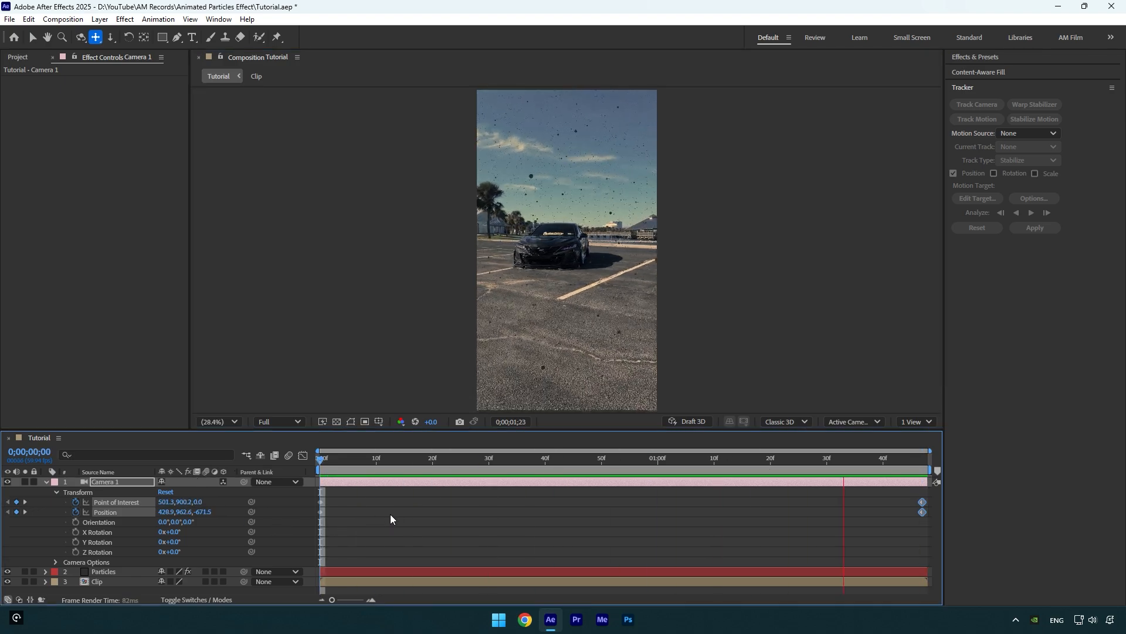
pyautogui.click(590, 458)
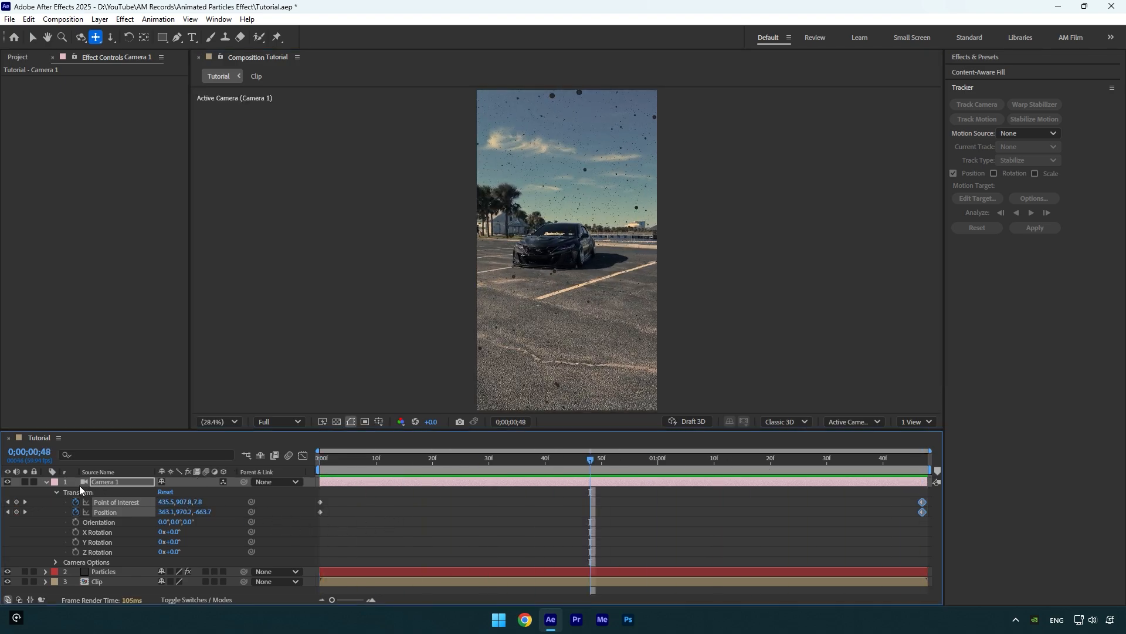
pyautogui.click(57, 481)
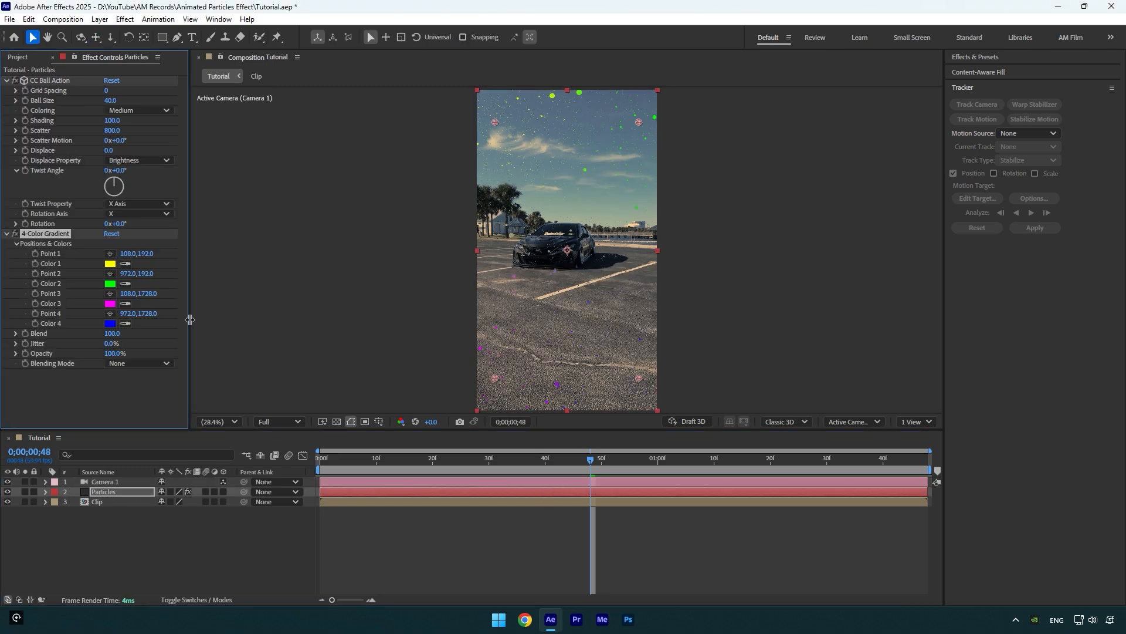
# Set all four 4-Color Gradient colours to white and raise CC Ball Action Scatter to 1024.
pyautogui.click(109, 263)
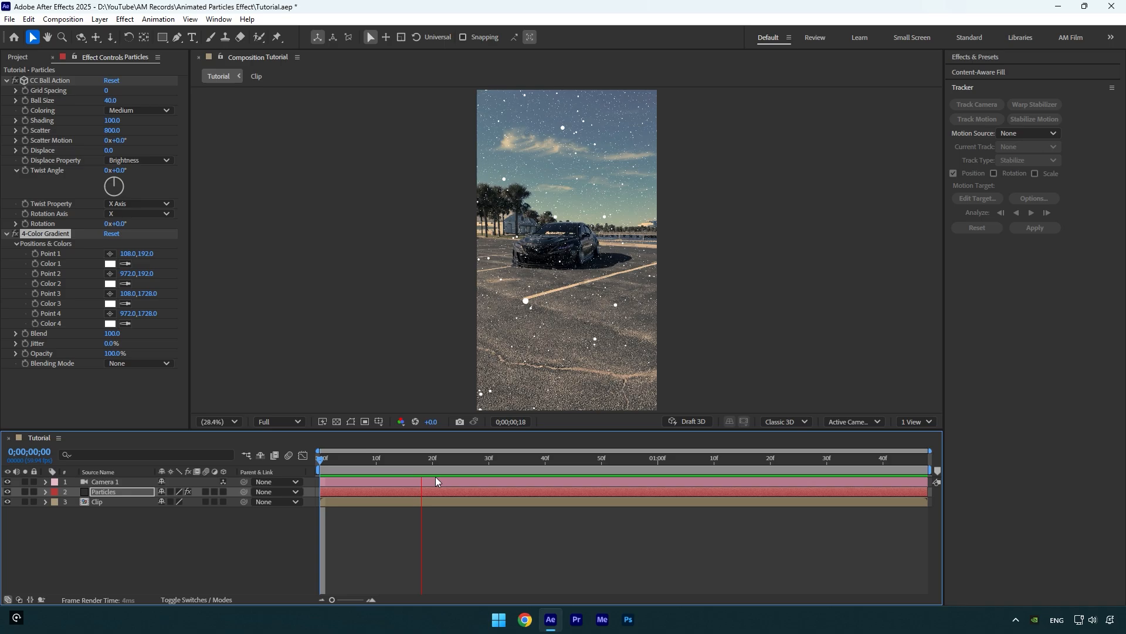
pyautogui.click(507, 457)
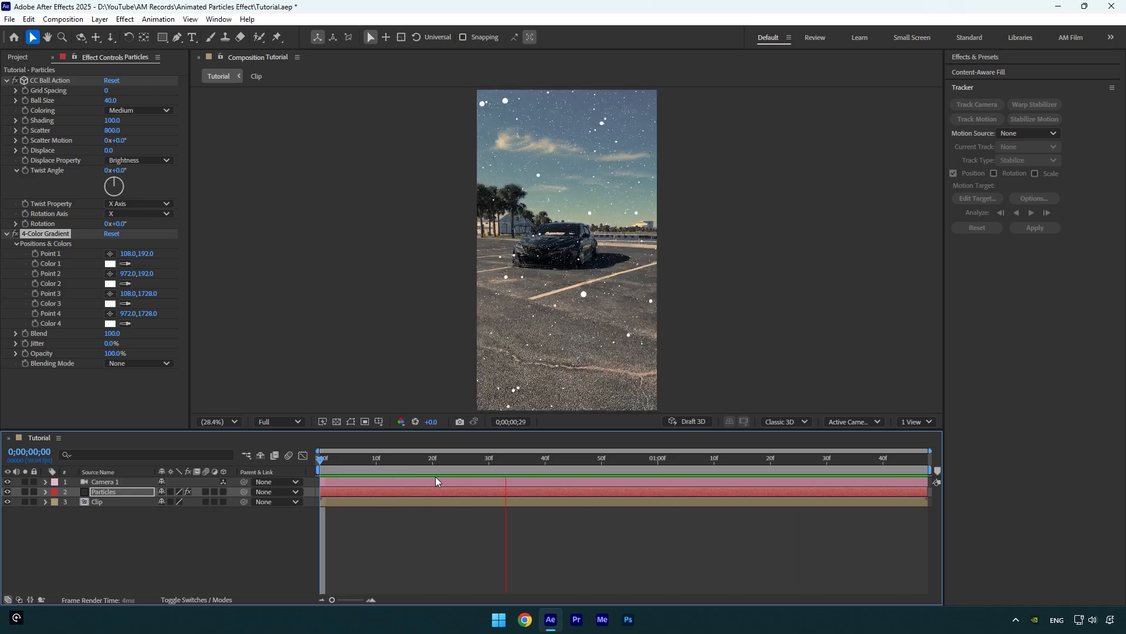
pyautogui.moveTo(505, 457); pyautogui.dragTo(556, 458)
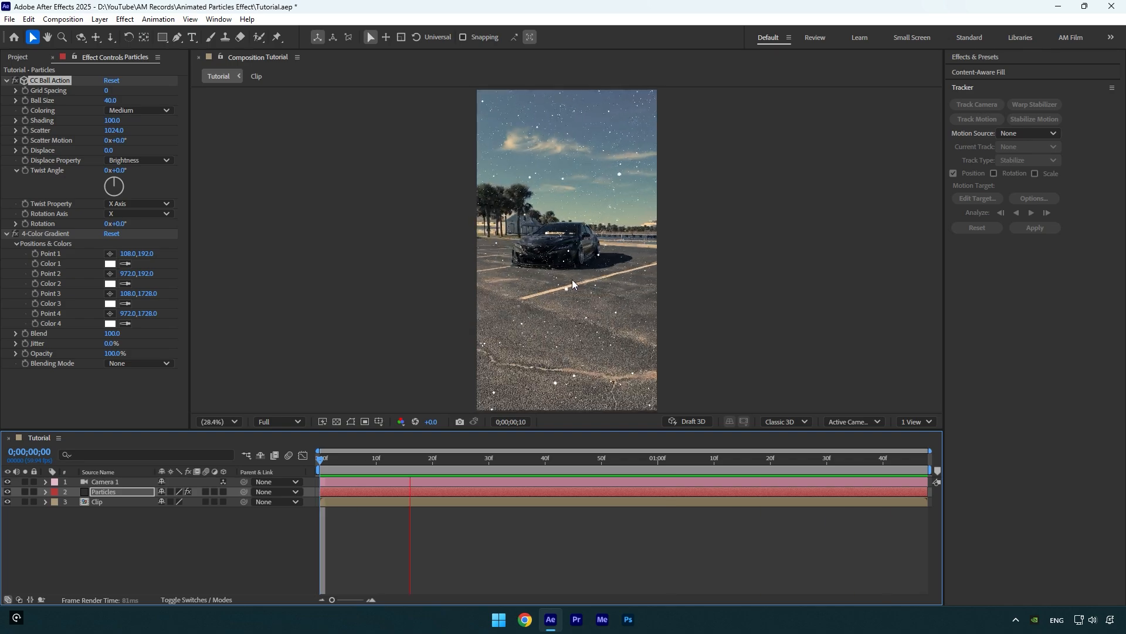
pyautogui.click(410, 457)
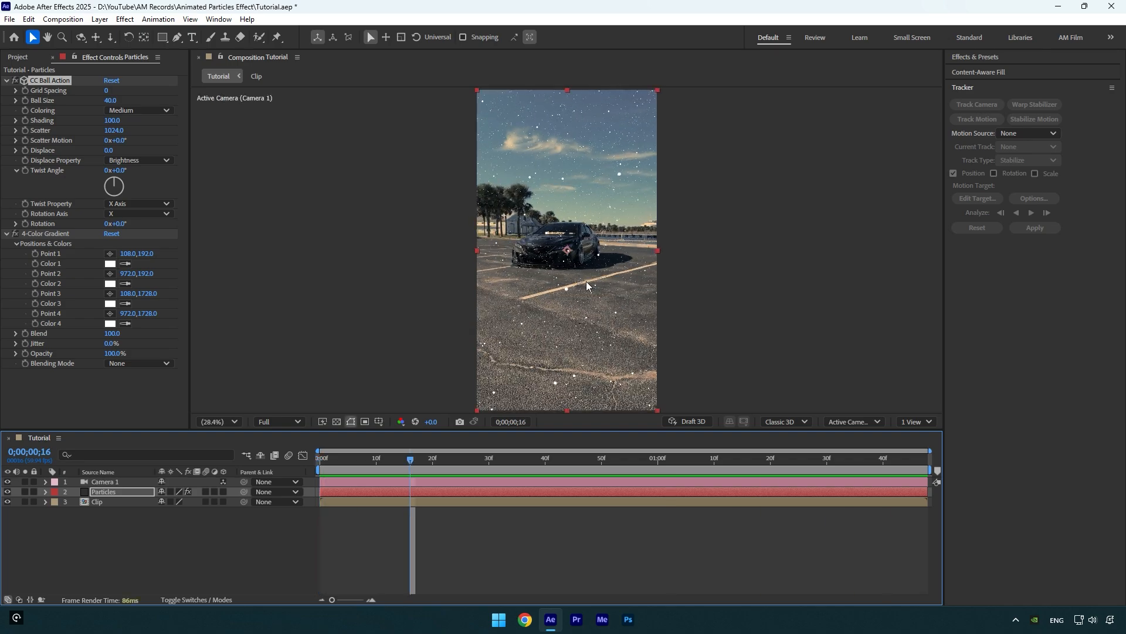
# Try CC Force Motion Blur, then apply RSMB Pro to the Particles layer and preview.
pyautogui.write('cc for')
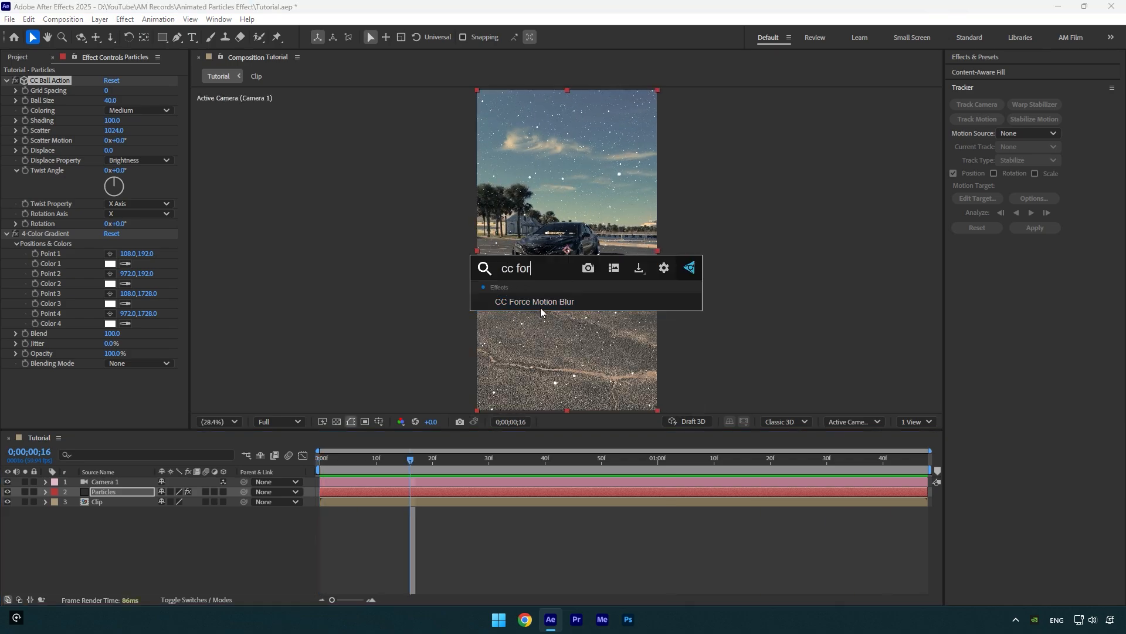
pyautogui.doubleClick(534, 301)
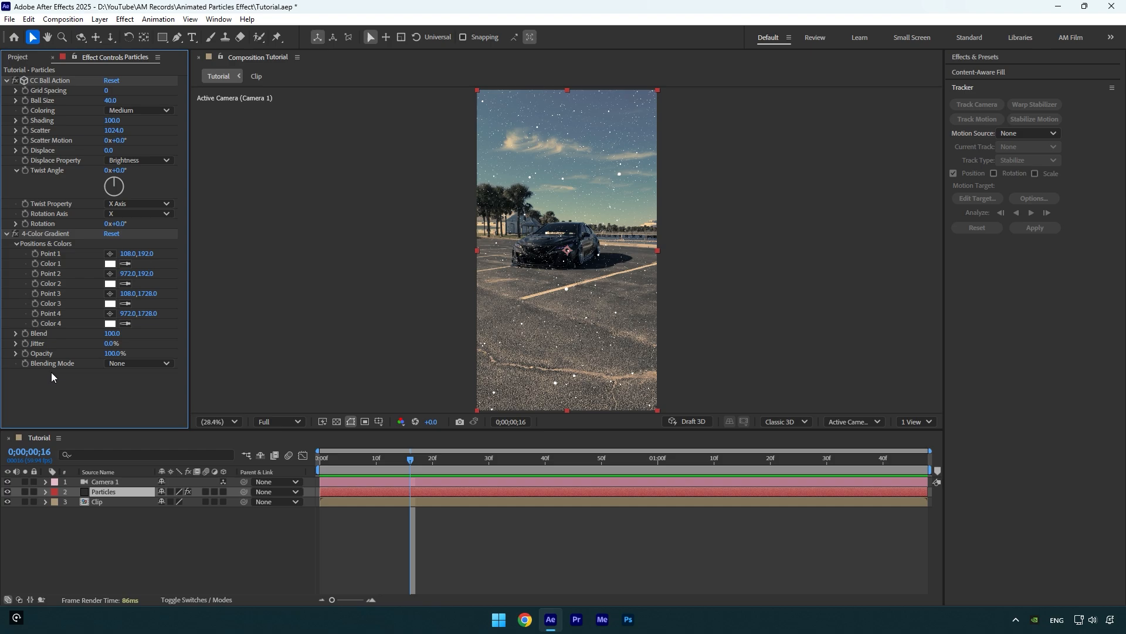
pyautogui.write('rsmb')
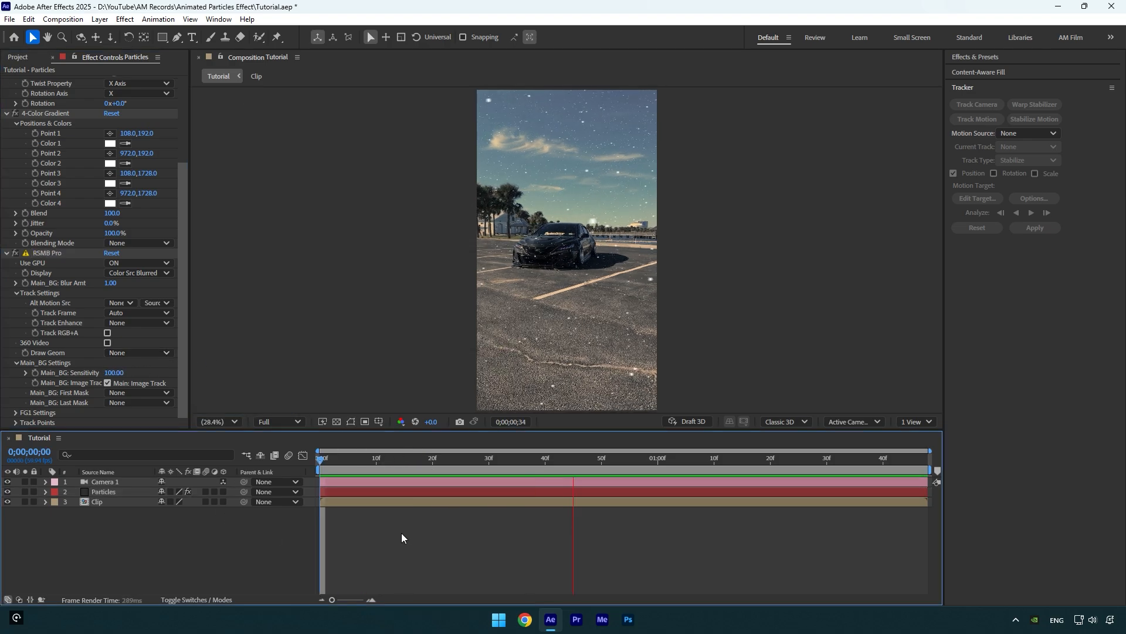
pyautogui.click(635, 457)
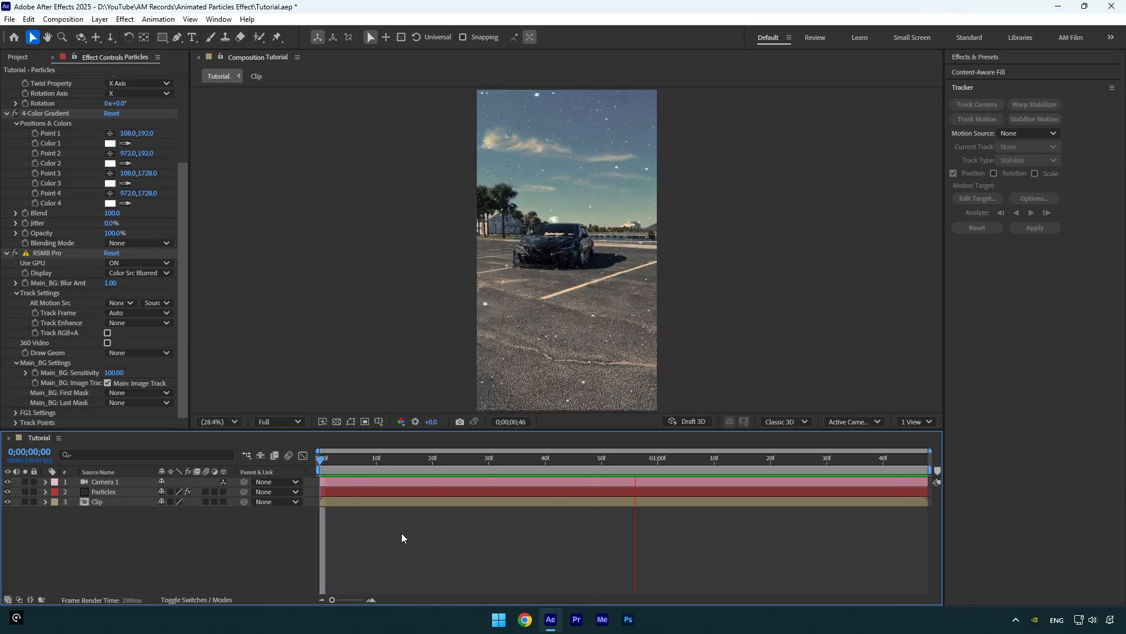